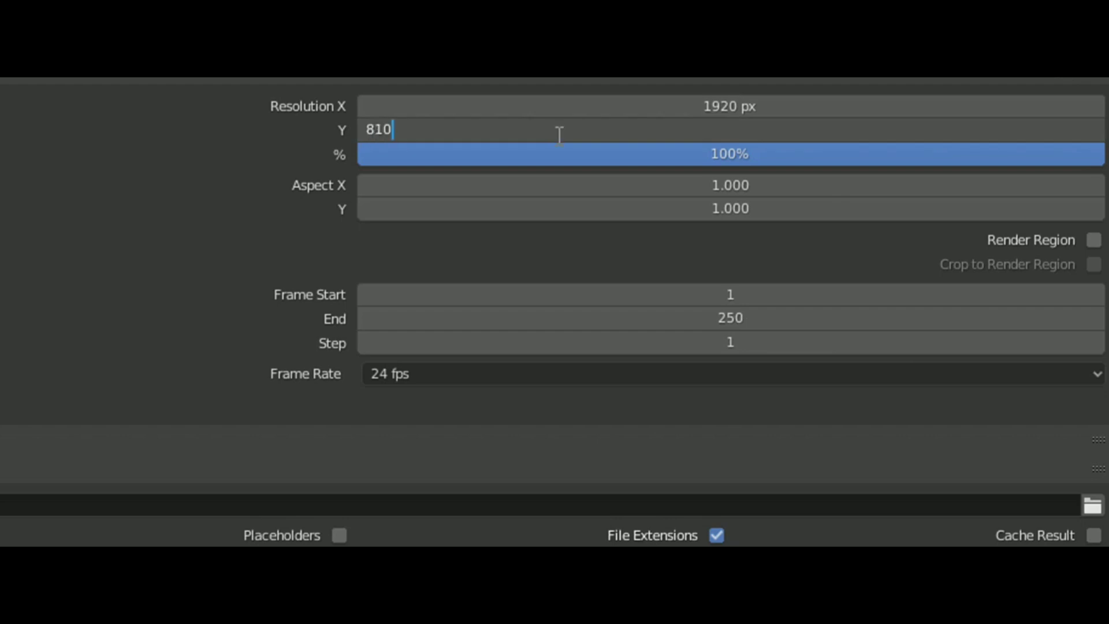
Confirm the 810-pixel render height, giving a 1920 by 810 resolution.
{"action": "key", "text": "Return"}
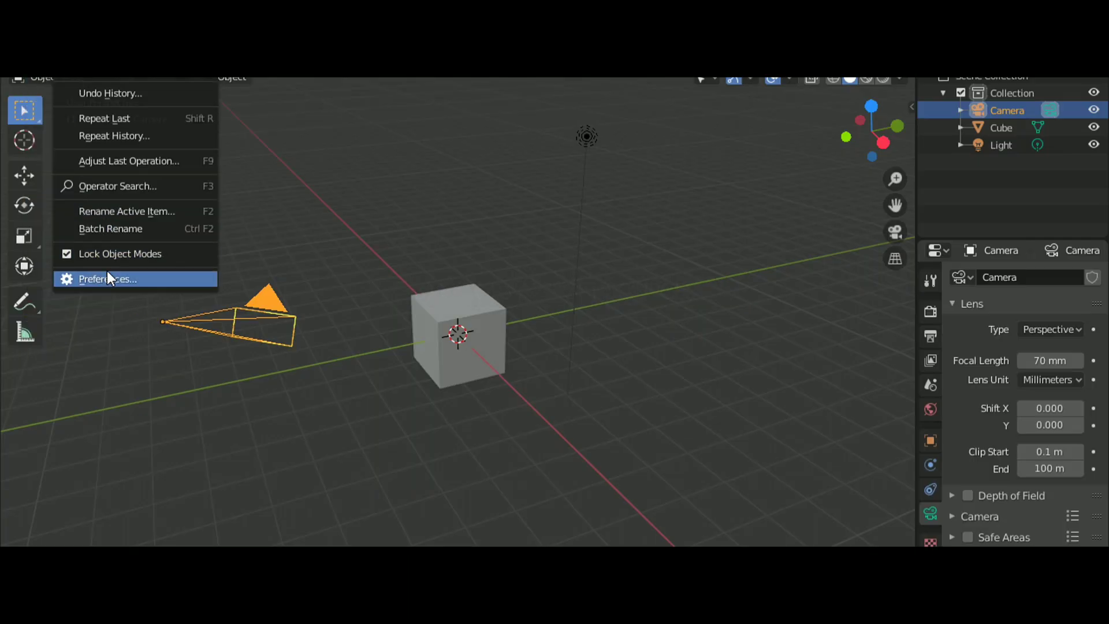
Bring up Blender's Preferences from the Edit menu.
{"action": "left_click", "coordinate": [107, 279]}
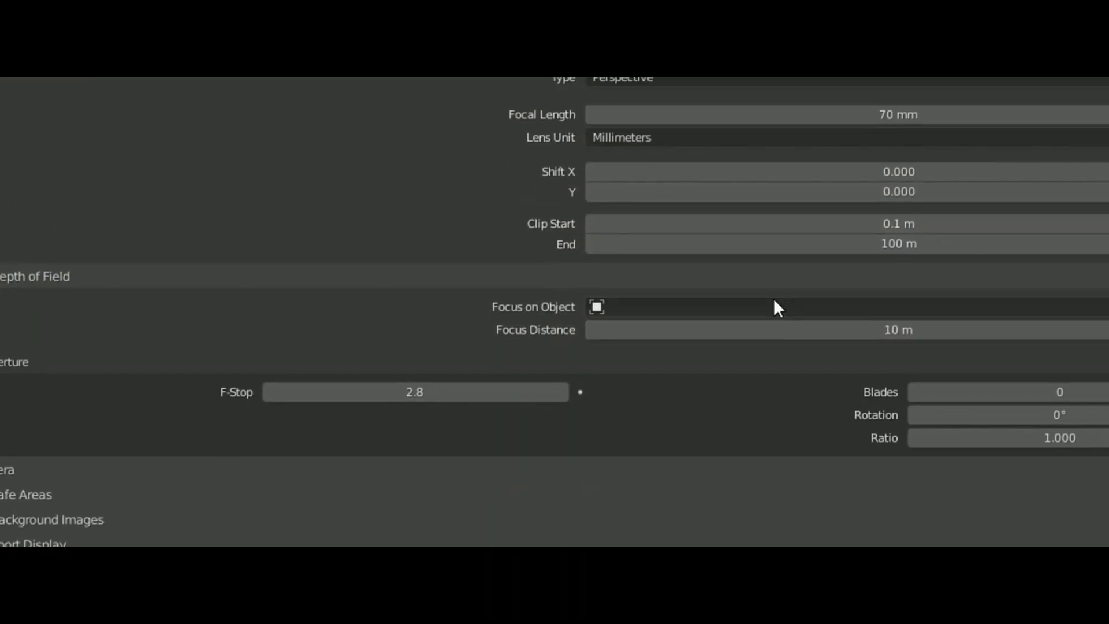
Set the camera's depth-of-field Focus on Object to Cube.
{"action": "left_click", "coordinate": [596, 306]}
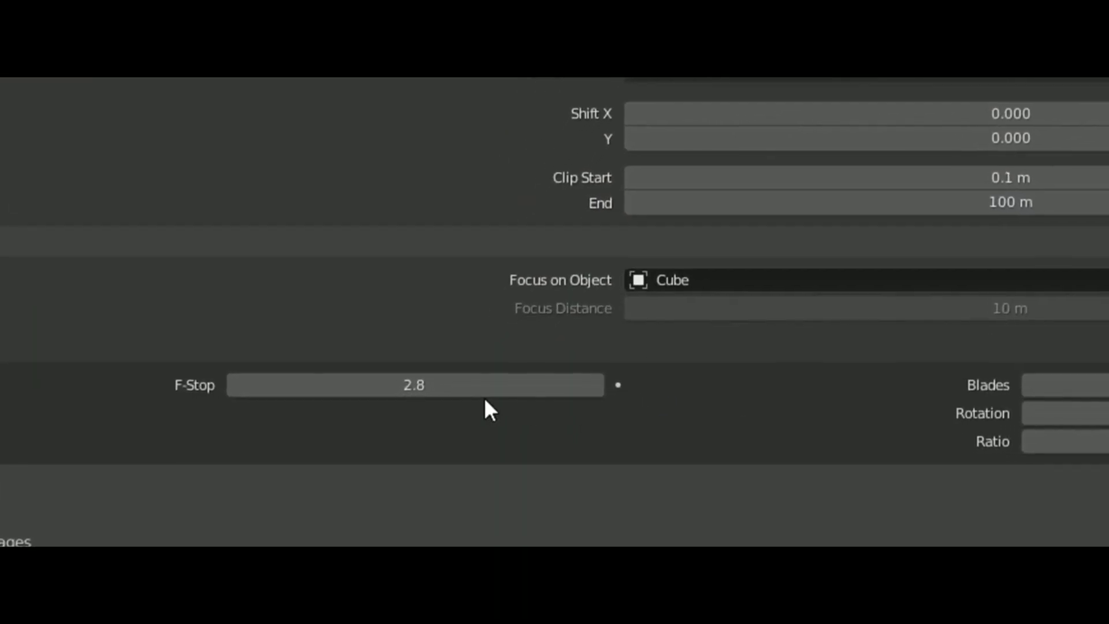